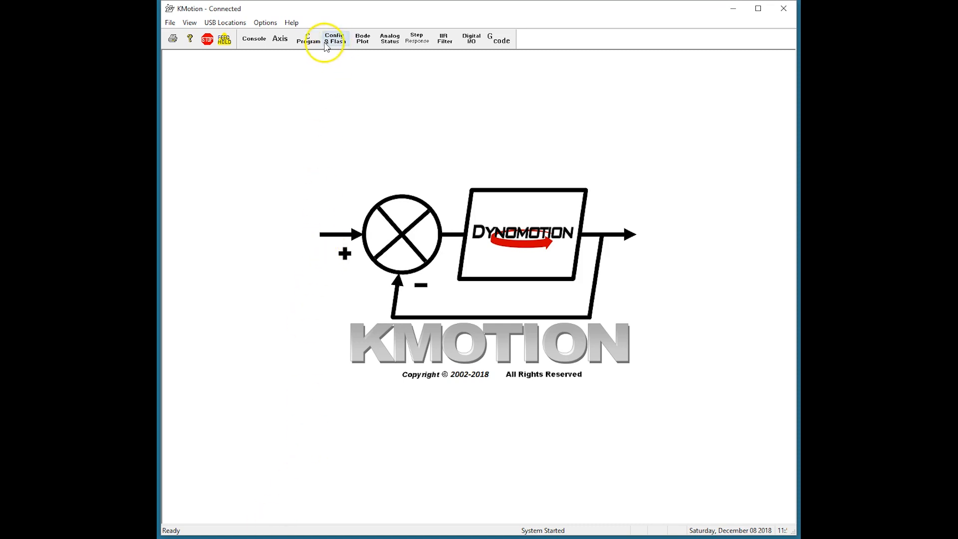
Step: Auto-indent the Badly Indented.c program via the editor's Indent Code action
{"action": "left_click", "coordinate": [309, 38]}
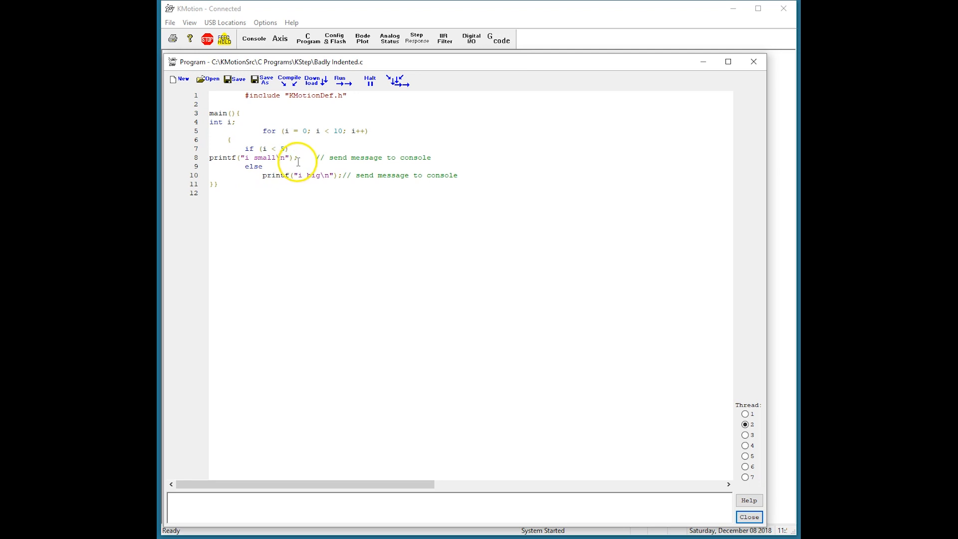
{"action": "right_click", "coordinate": [328, 154]}
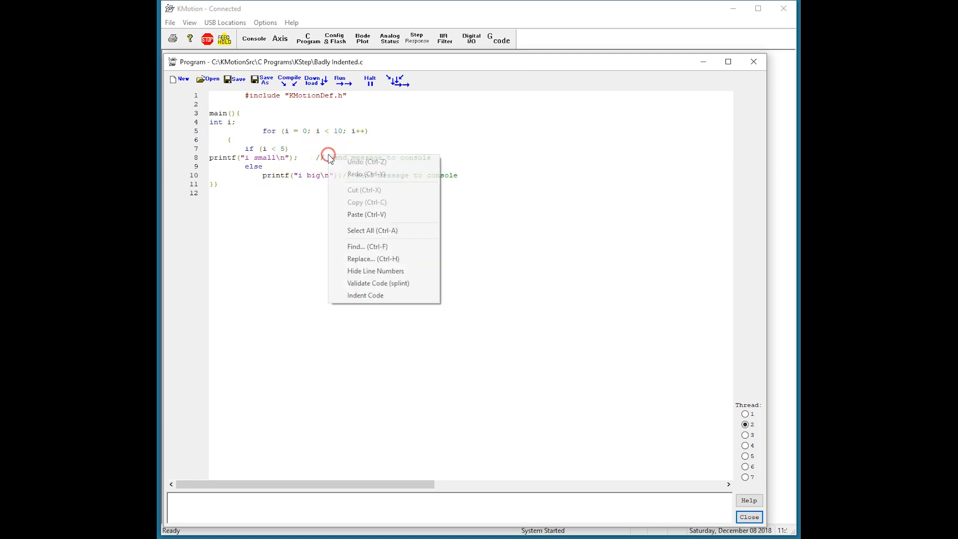
{"action": "left_click", "coordinate": [365, 295]}
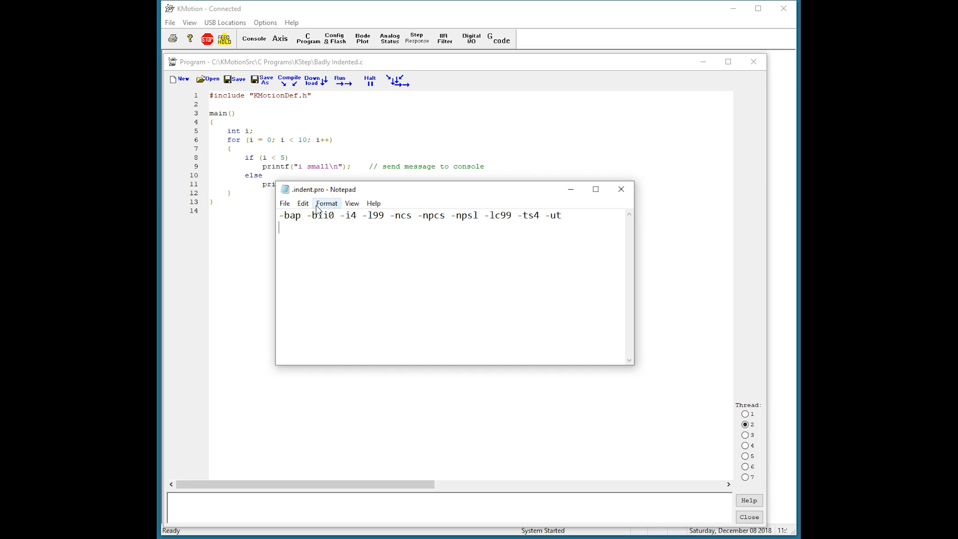
{"action": "mouse_move", "coordinate": [318, 211]}
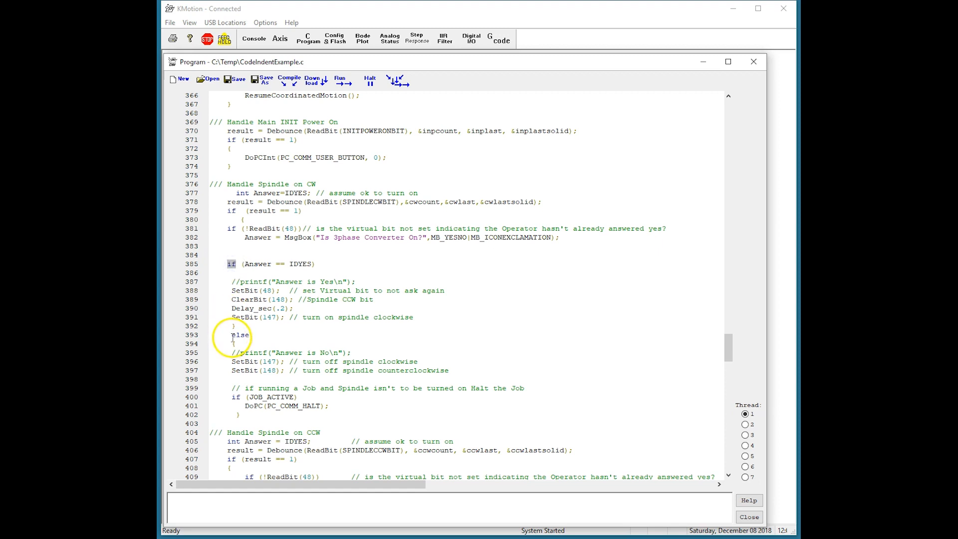
Step: Select a misaligned if keyword in the spindle-on-CW handler code
{"action": "double_click", "coordinate": [240, 335]}
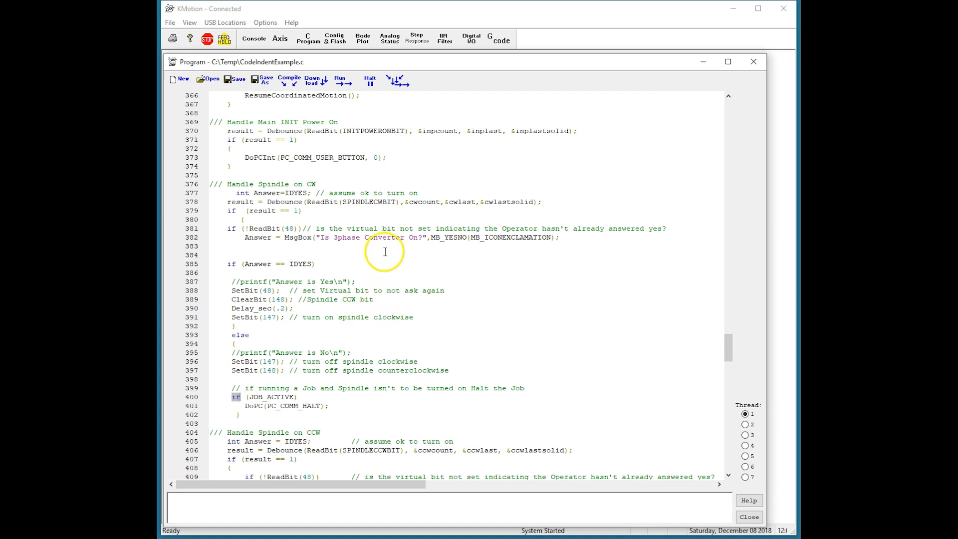
Step: Auto-indent CodeIndentExample.c and highlight the realigned nested if/else lines
{"action": "right_click", "coordinate": [386, 252]}
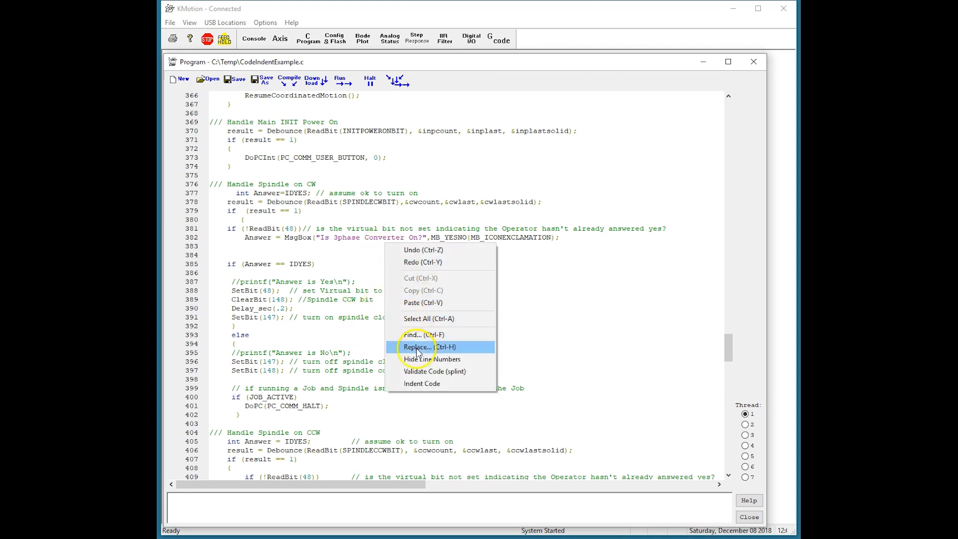
{"action": "left_click", "coordinate": [421, 383]}
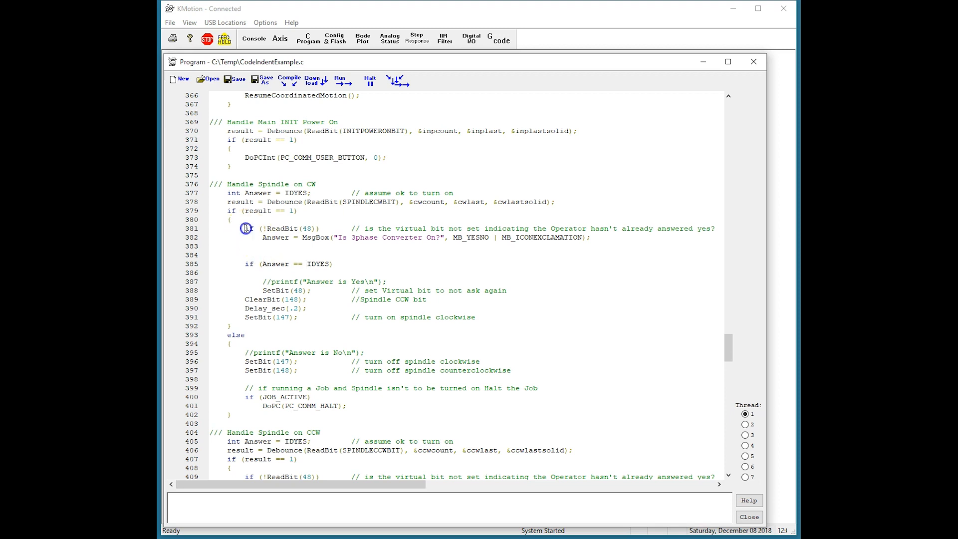
{"action": "left_click_drag", "start_coordinate": [246, 227], "coordinate": [241, 316]}
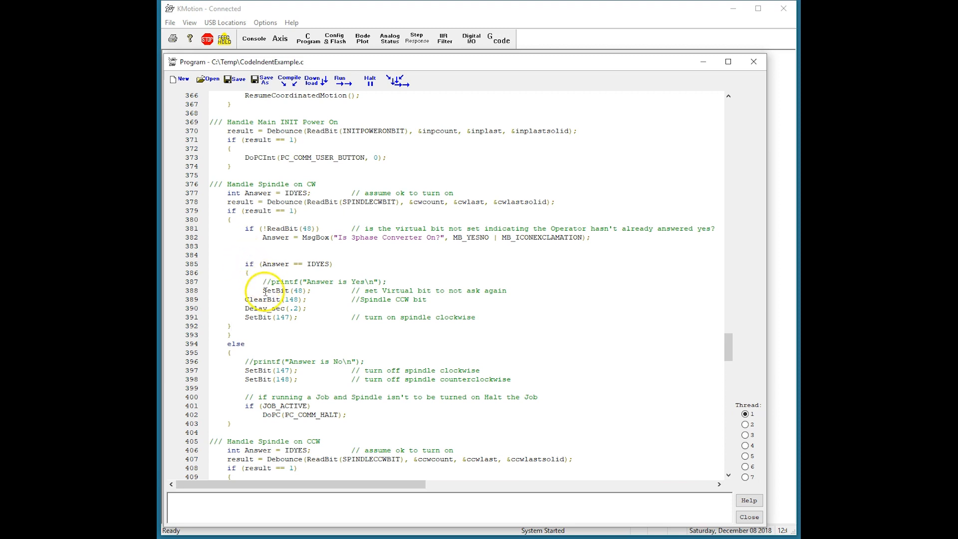
Step: Re-indent the code so the if (Answer == IDYES) statements sit inside its braces
{"action": "right_click", "coordinate": [275, 291]}
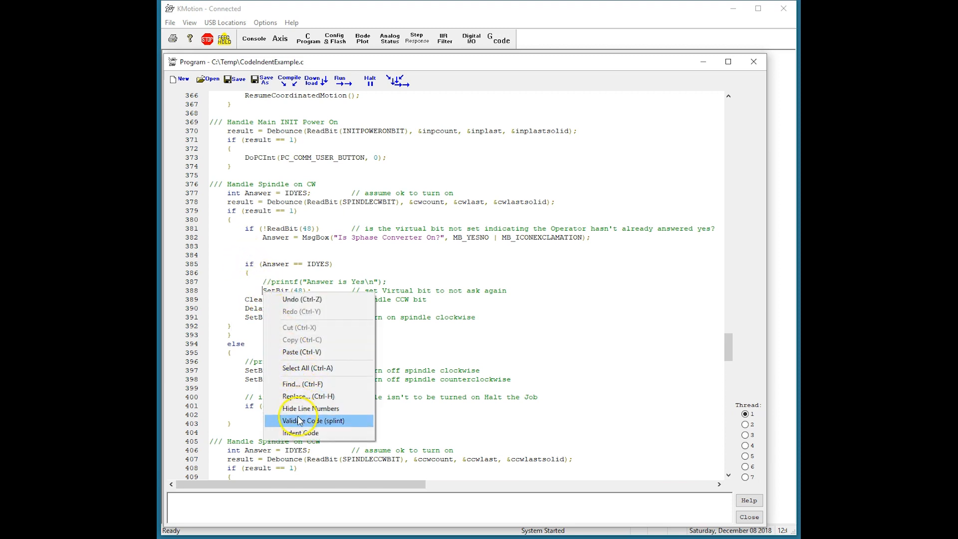
{"action": "left_click", "coordinate": [300, 432]}
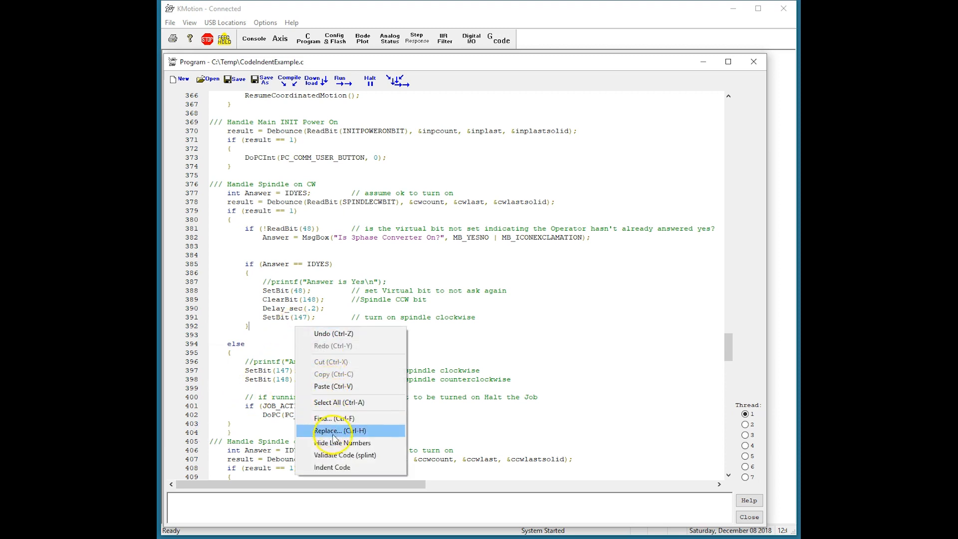
Step: Re-indent after removing the stray bracket so else and the JOB_ACTIVE check nest correctly
{"action": "left_click", "coordinate": [332, 467]}
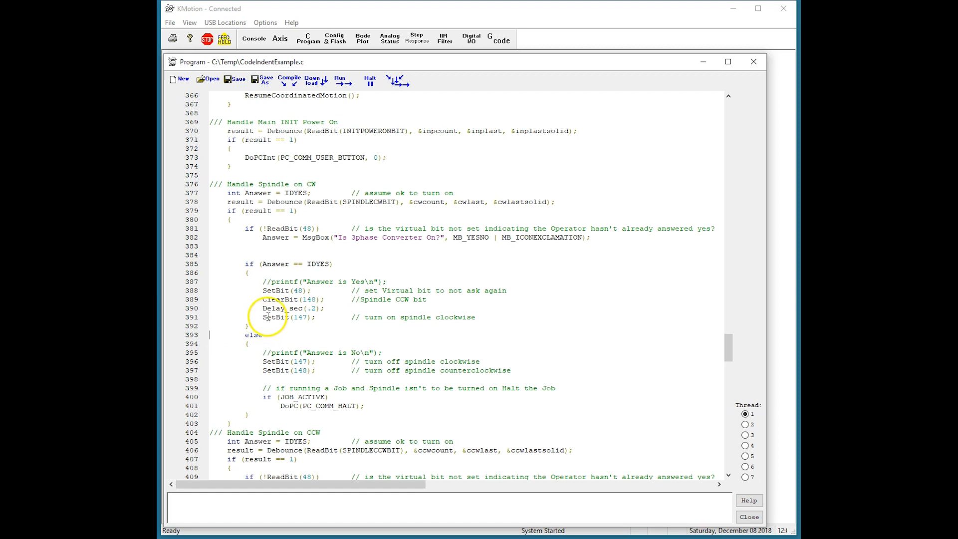
{"action": "mouse_move", "coordinate": [253, 355]}
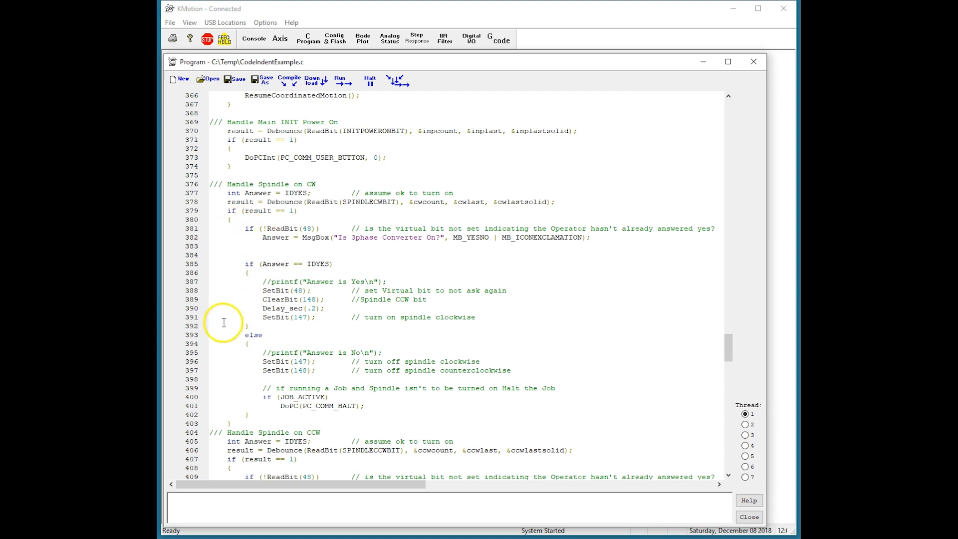
{"action": "mouse_move", "coordinate": [281, 405]}
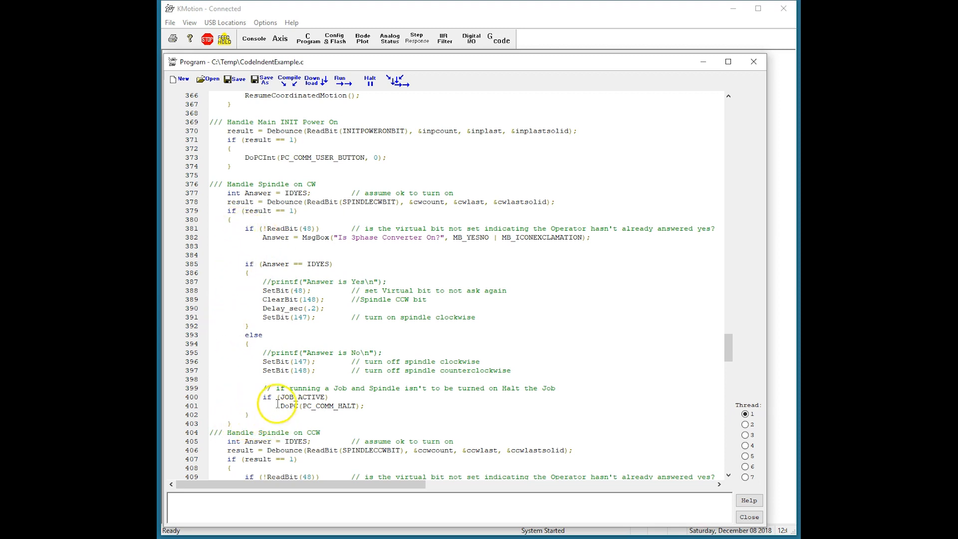